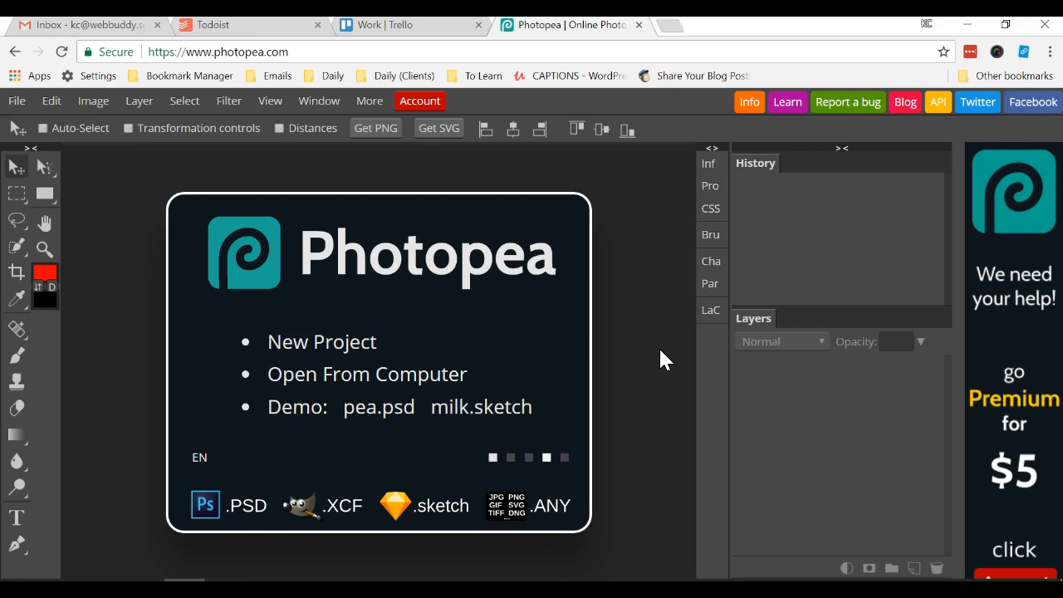
pyautogui.moveTo(652, 358)
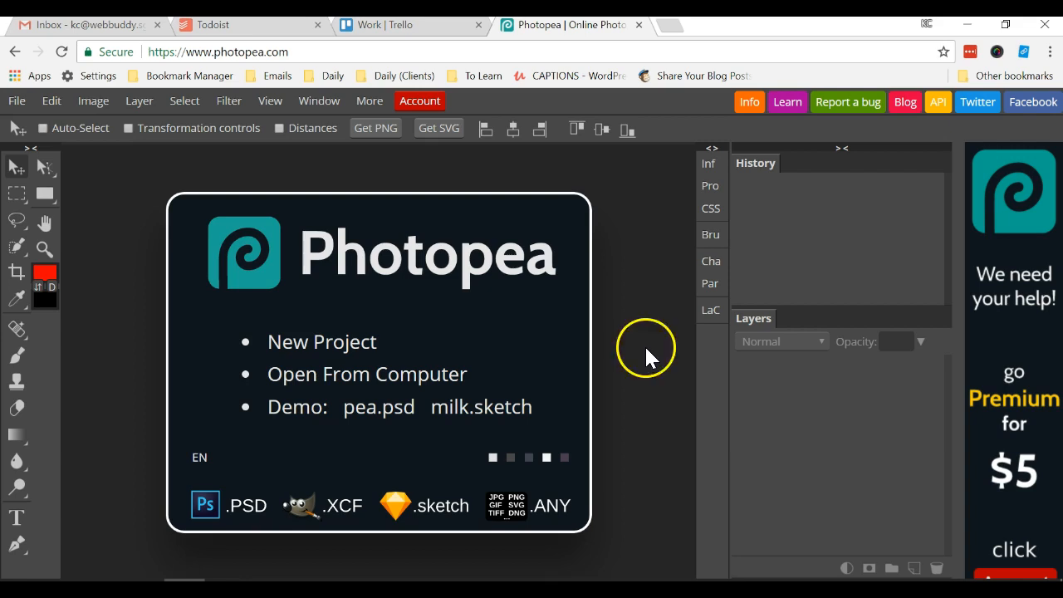
pyautogui.moveTo(403, 437)
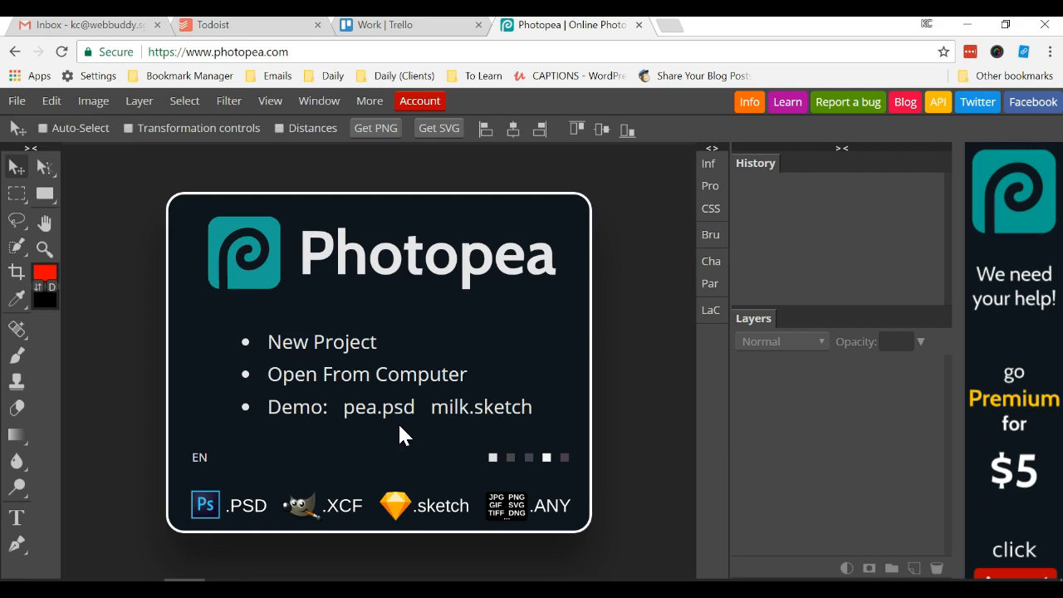
pyautogui.moveTo(399, 437)
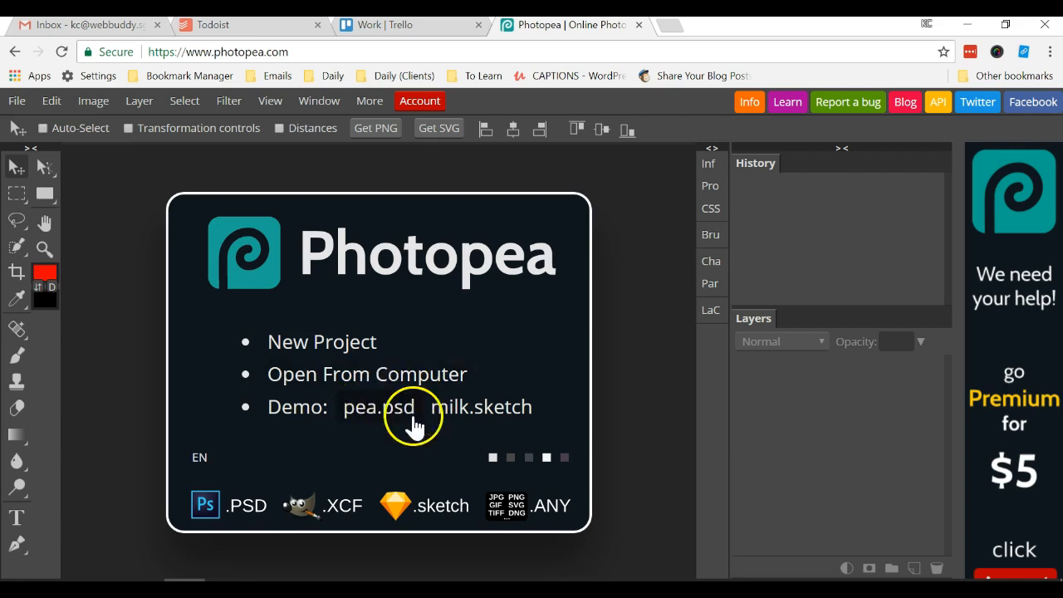
pyautogui.moveTo(378, 374)
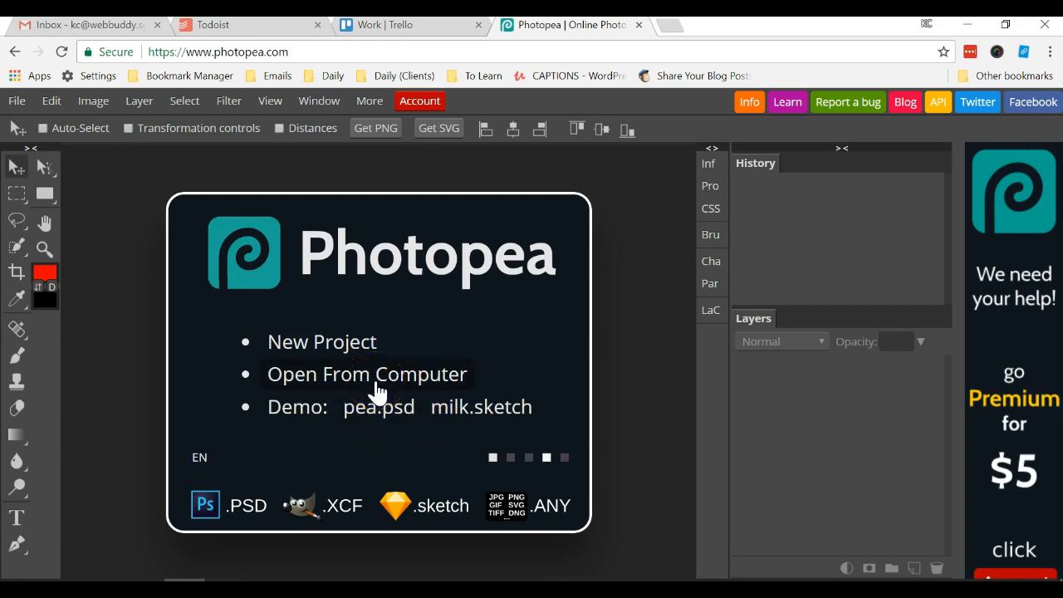
pyautogui.moveTo(299, 282)
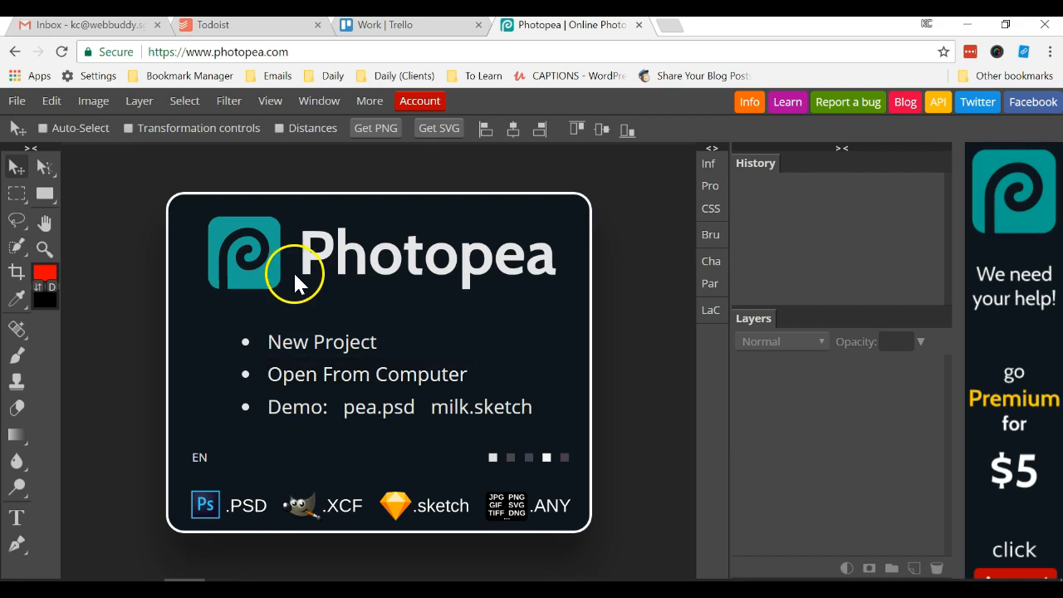
pyautogui.moveTo(428, 249)
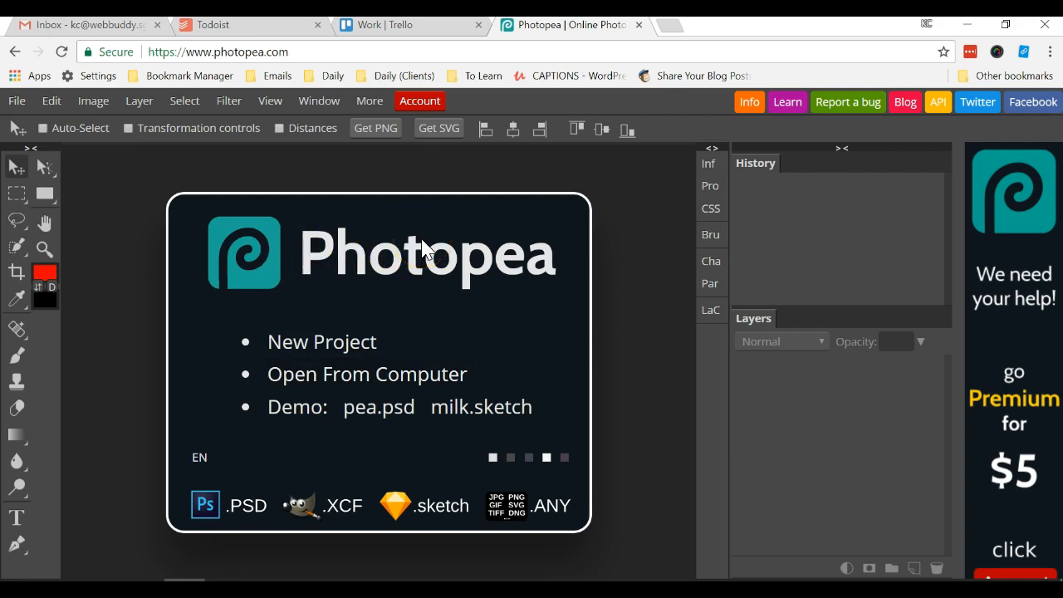
pyautogui.moveTo(399, 183)
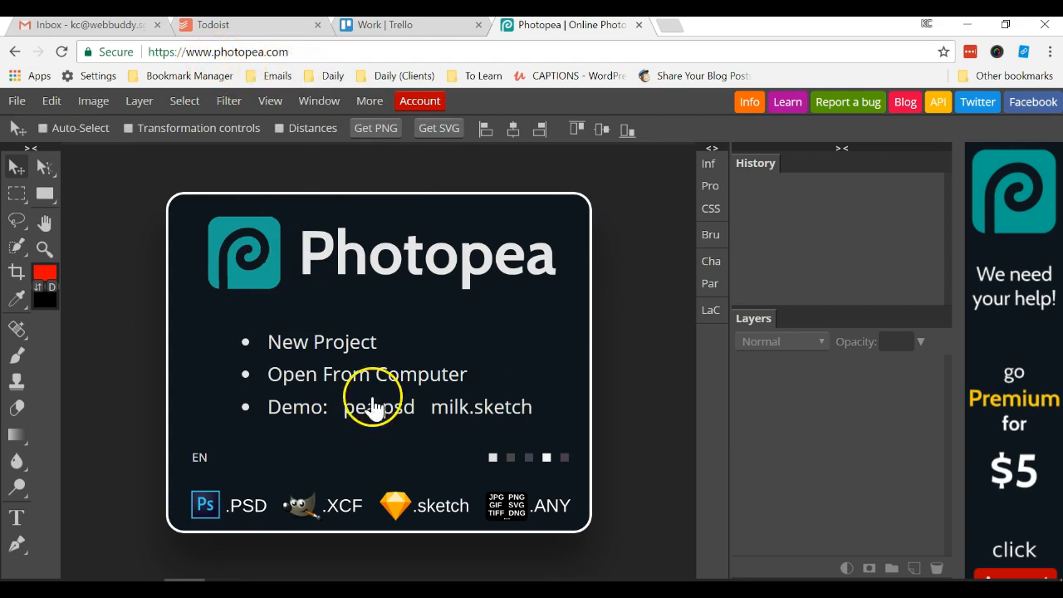
# Open cover84.psd from the Desktop via File > Open
pyautogui.click(16, 101)
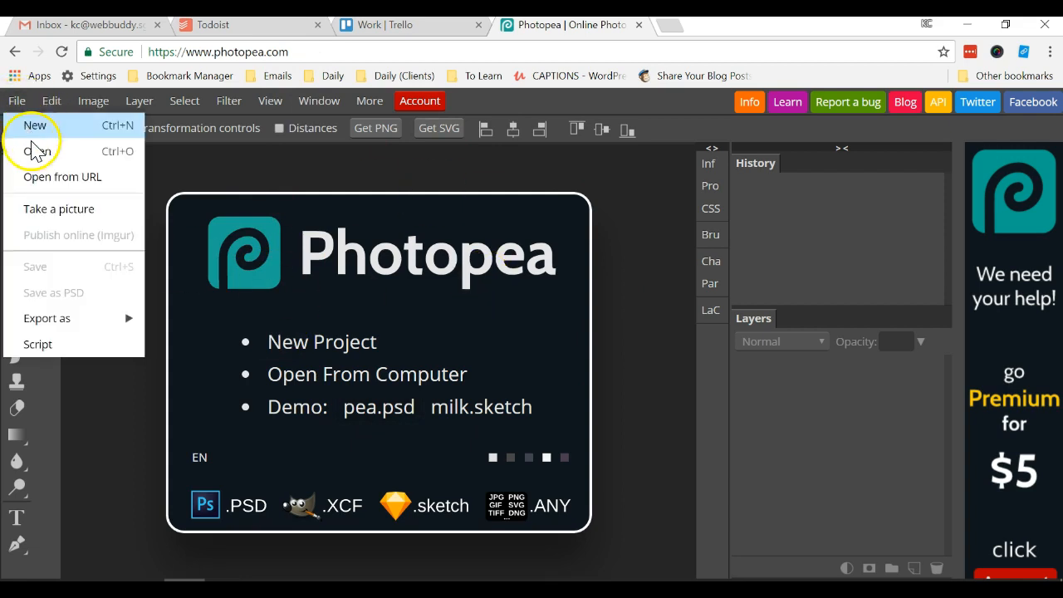
pyautogui.click(38, 151)
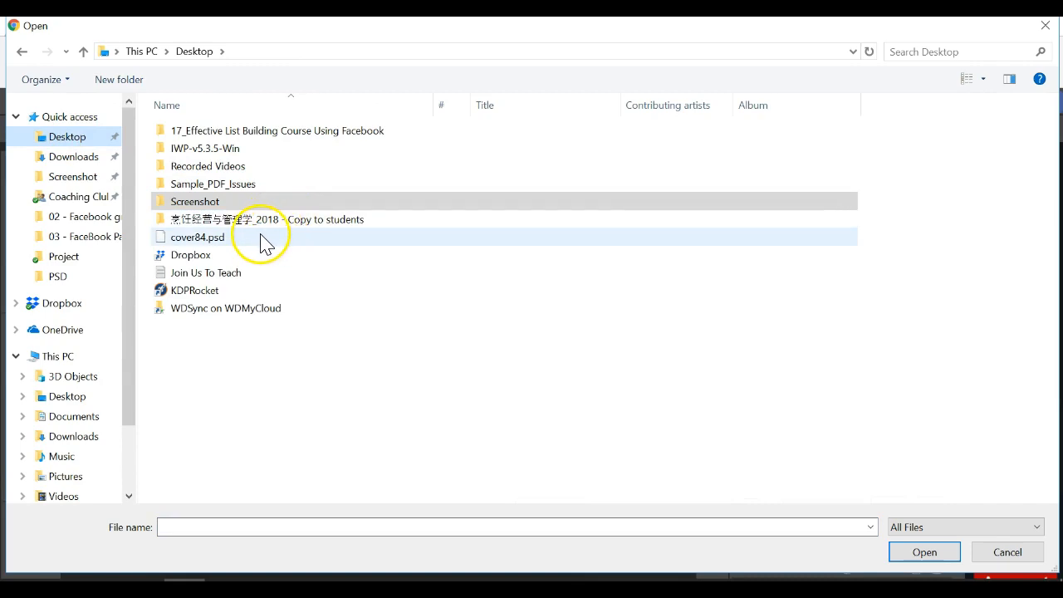
pyautogui.click(925, 552)
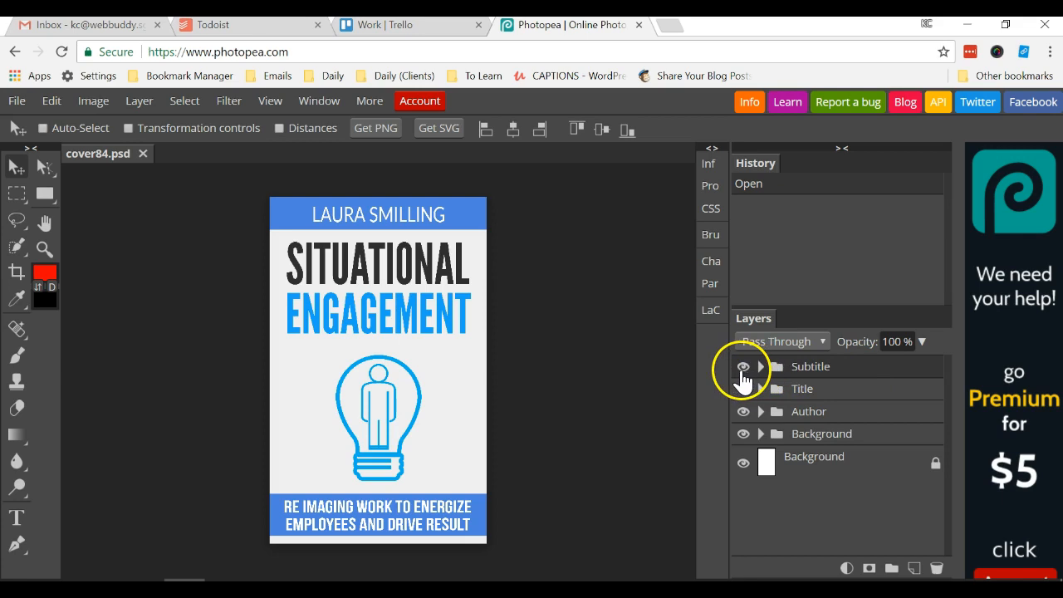
pyautogui.click(744, 366)
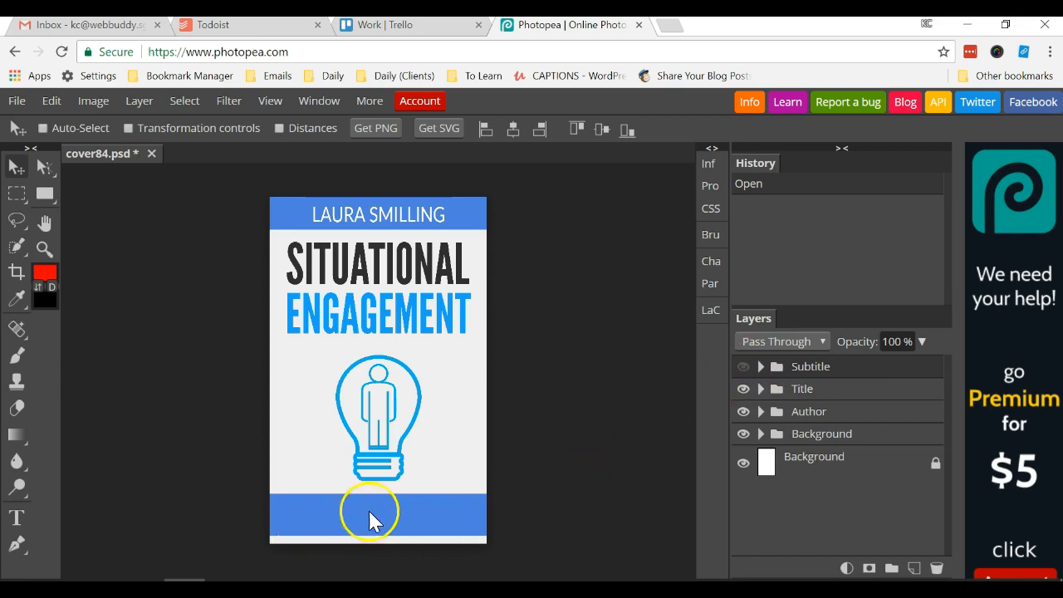
pyautogui.click(744, 367)
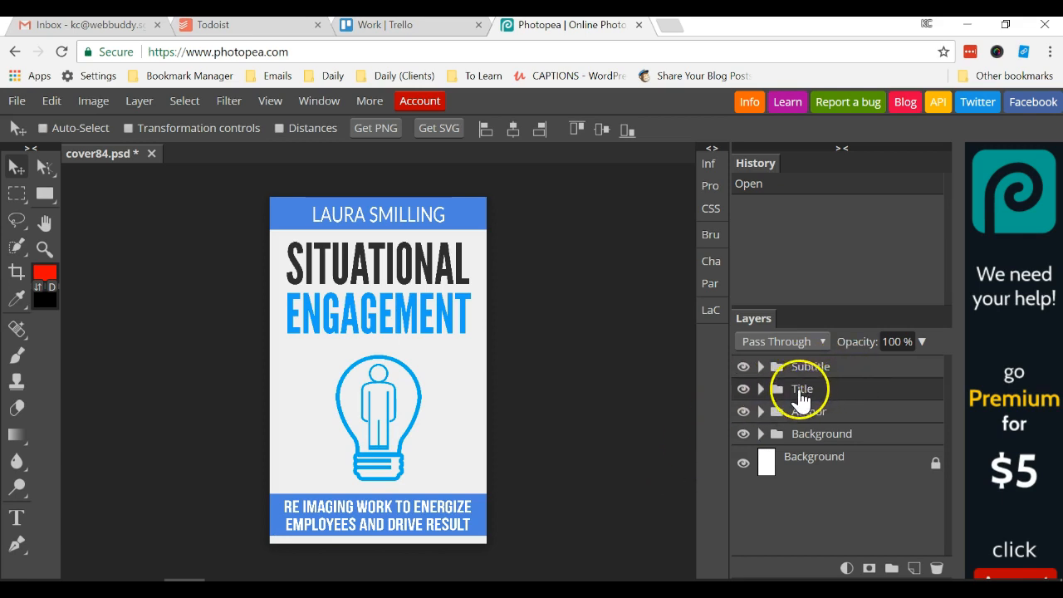
pyautogui.click(743, 388)
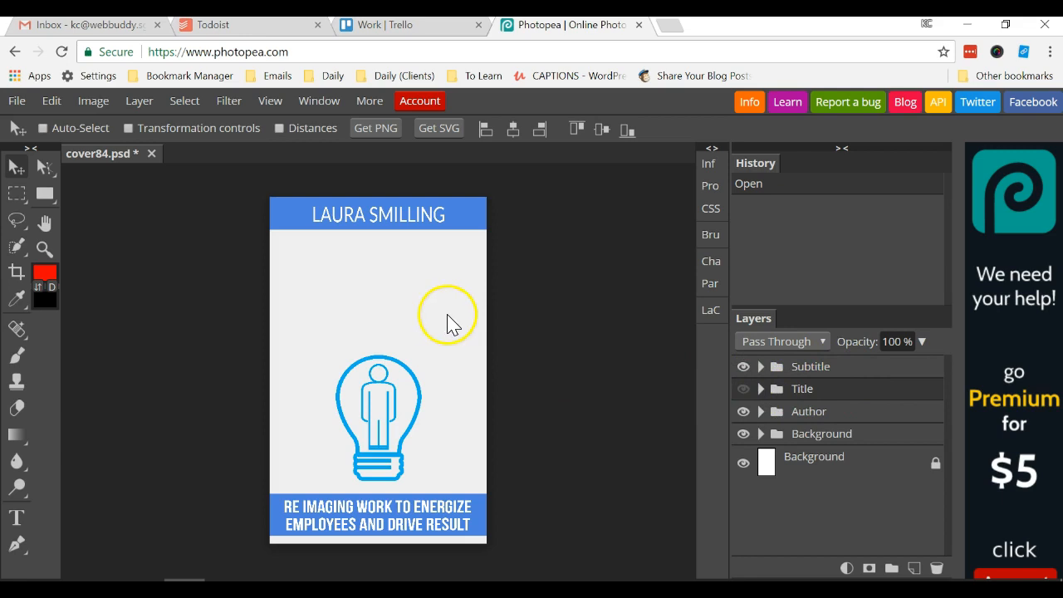
pyautogui.click(743, 367)
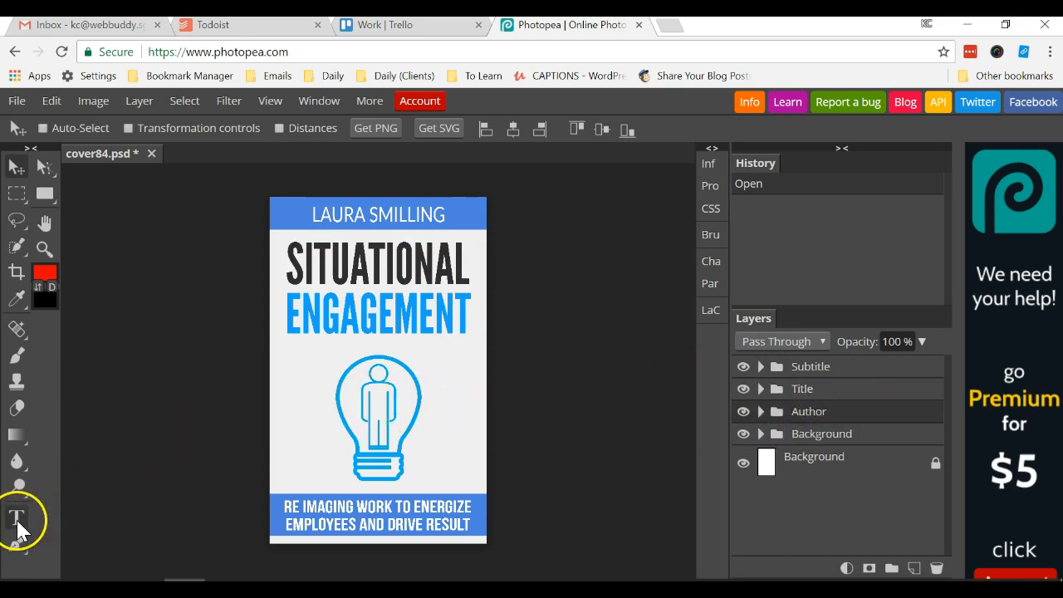
# Replace the author text LAURA SMILLING with 'KC TAN' and commit the edit
pyautogui.click(16, 519)
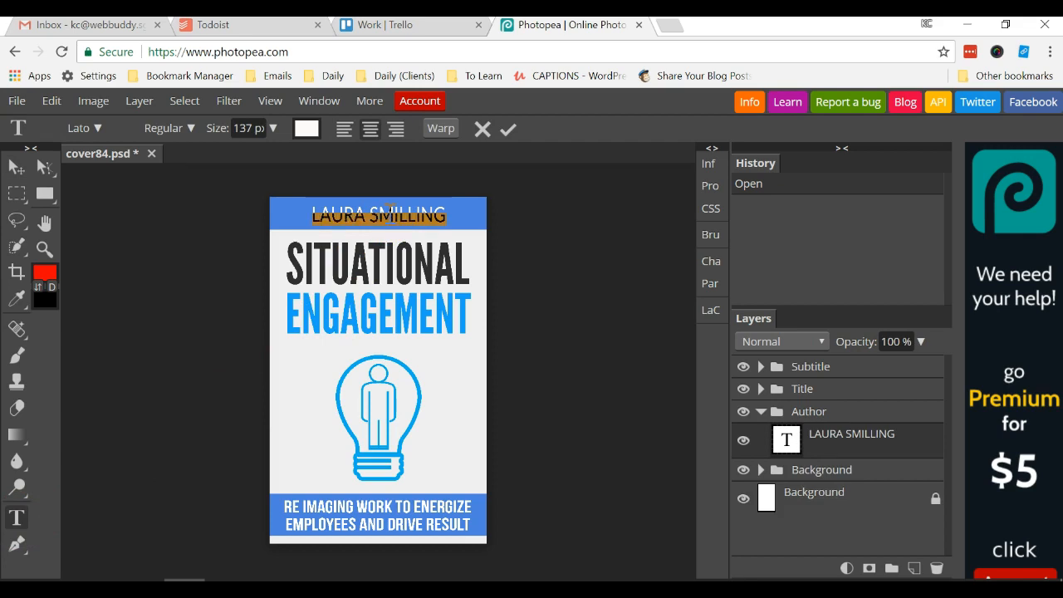
pyautogui.write('KC TAN')
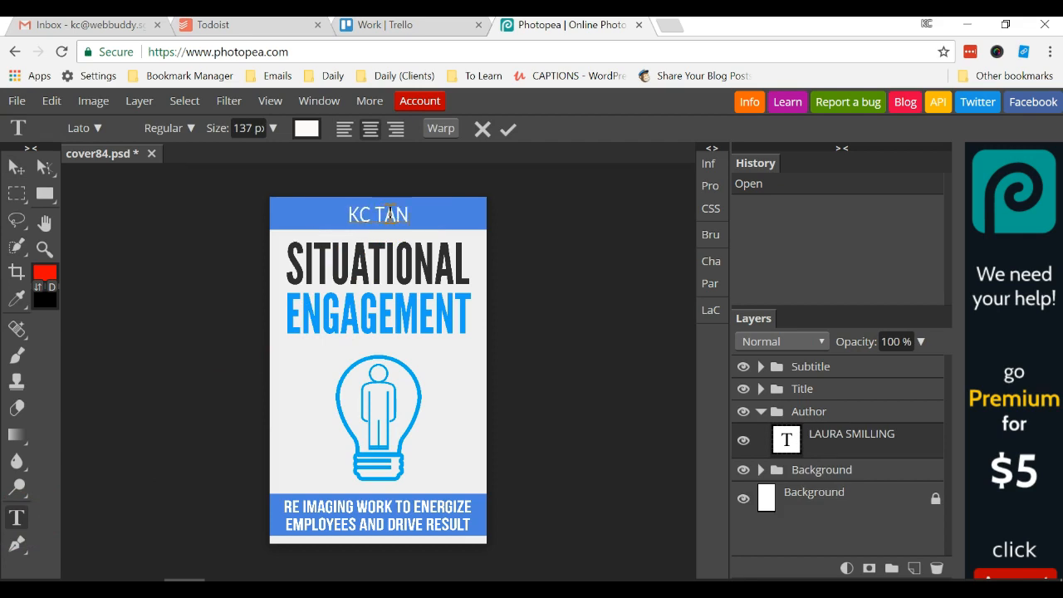
pyautogui.click(507, 129)
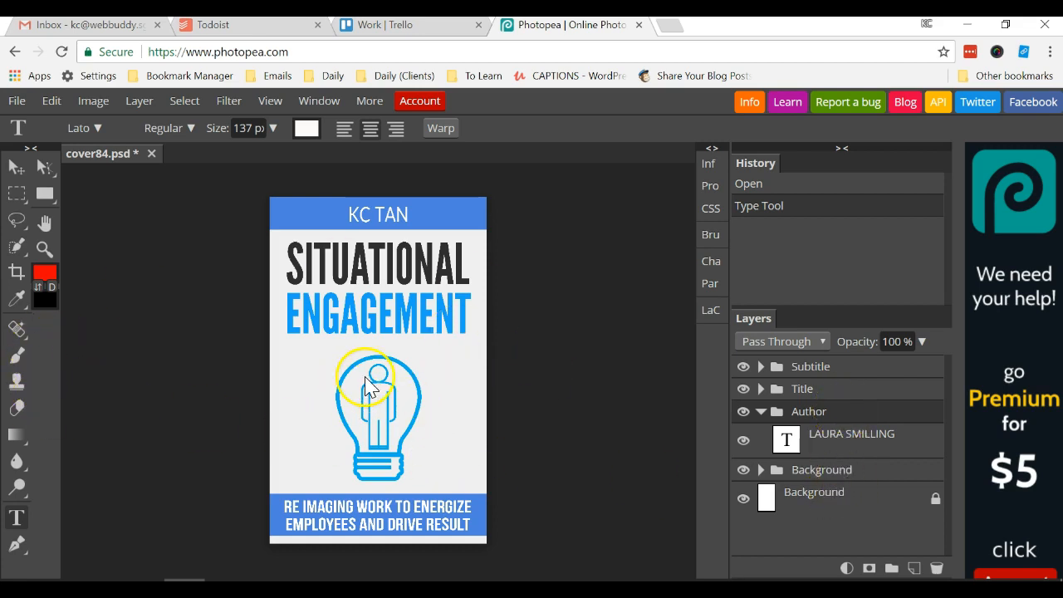
pyautogui.moveTo(577, 436)
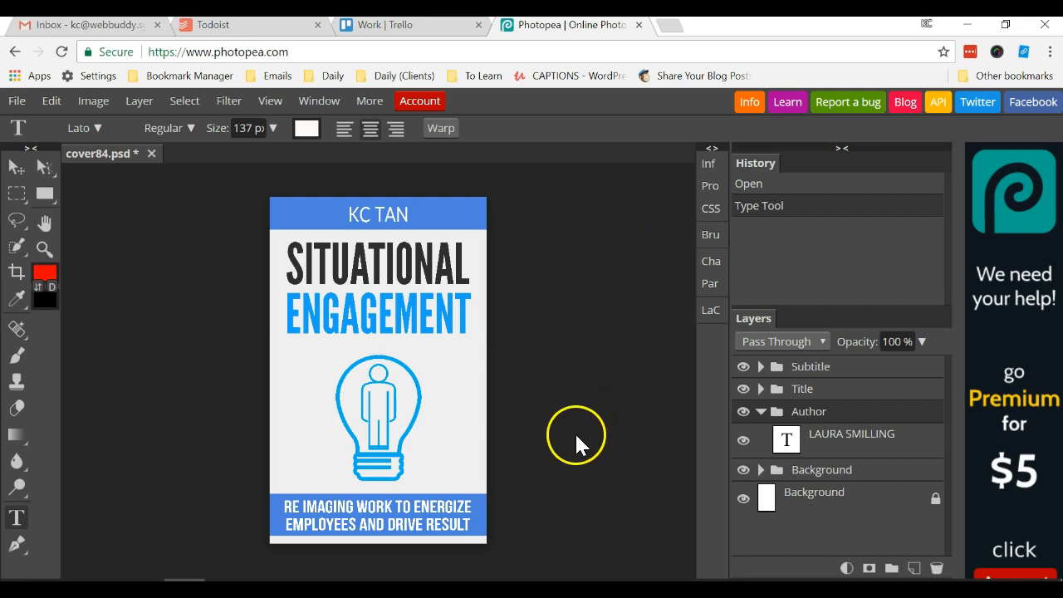
pyautogui.moveTo(623, 383)
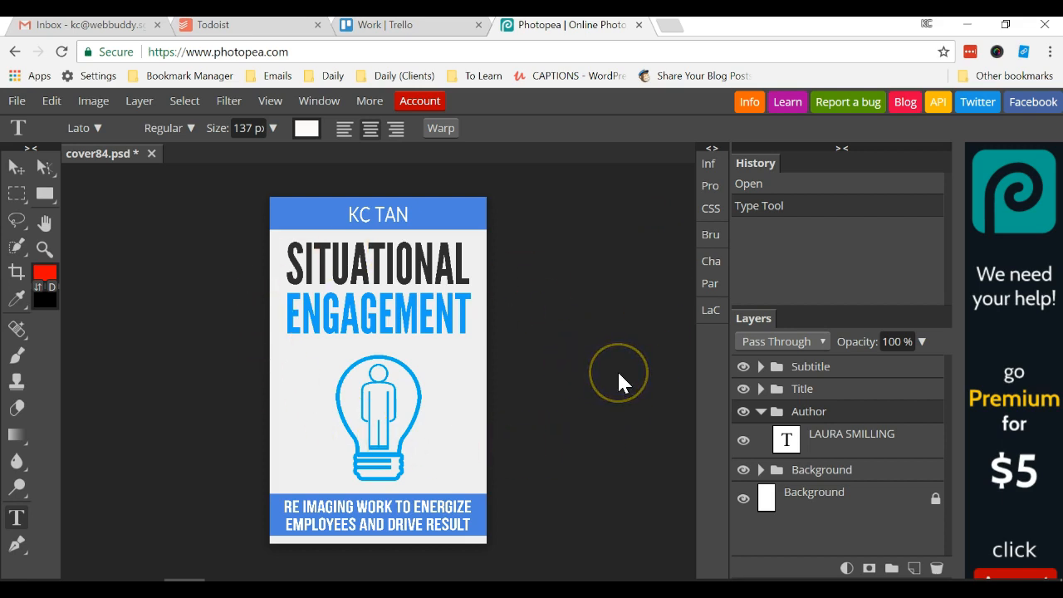
pyautogui.moveTo(623, 384)
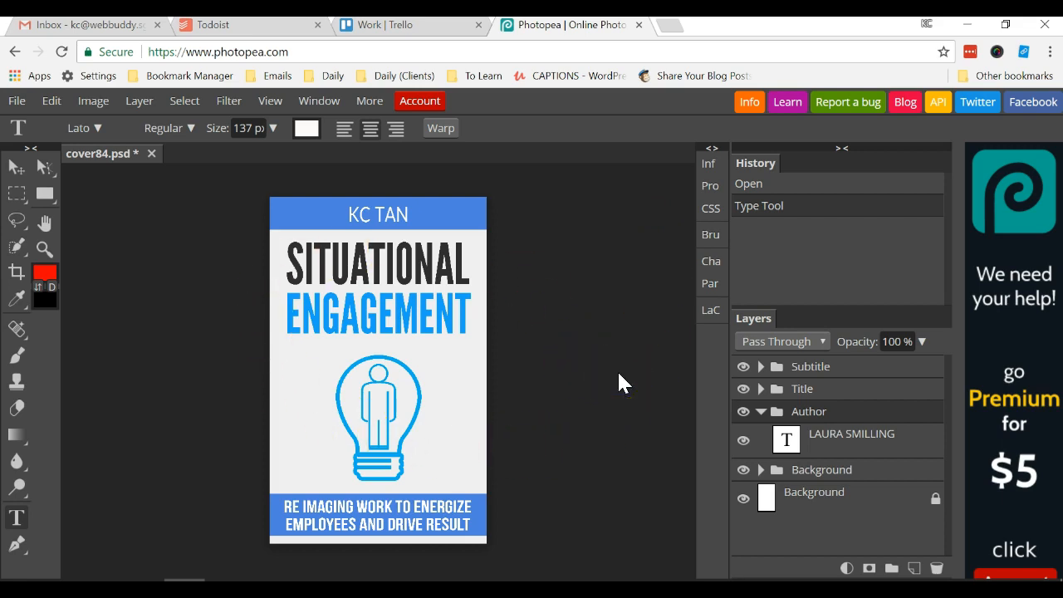
pyautogui.moveTo(619, 365)
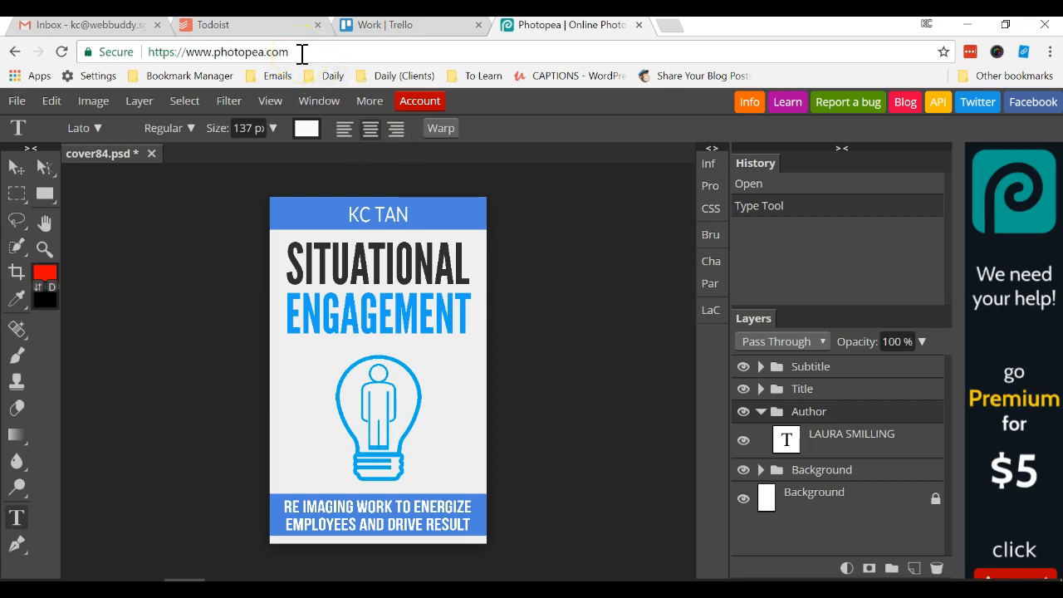
pyautogui.moveTo(23, 112)
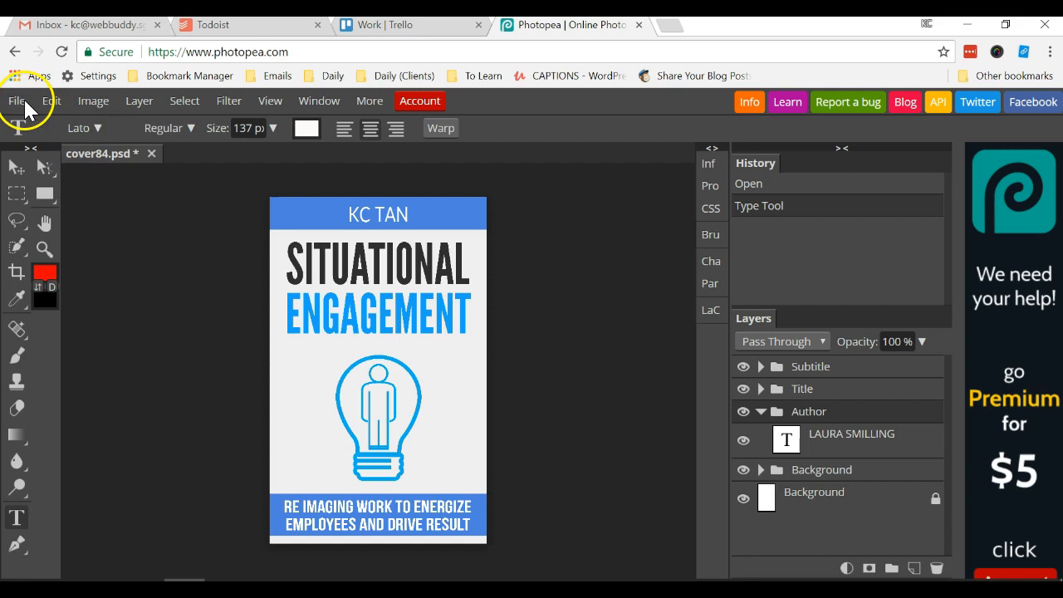
pyautogui.click(16, 100)
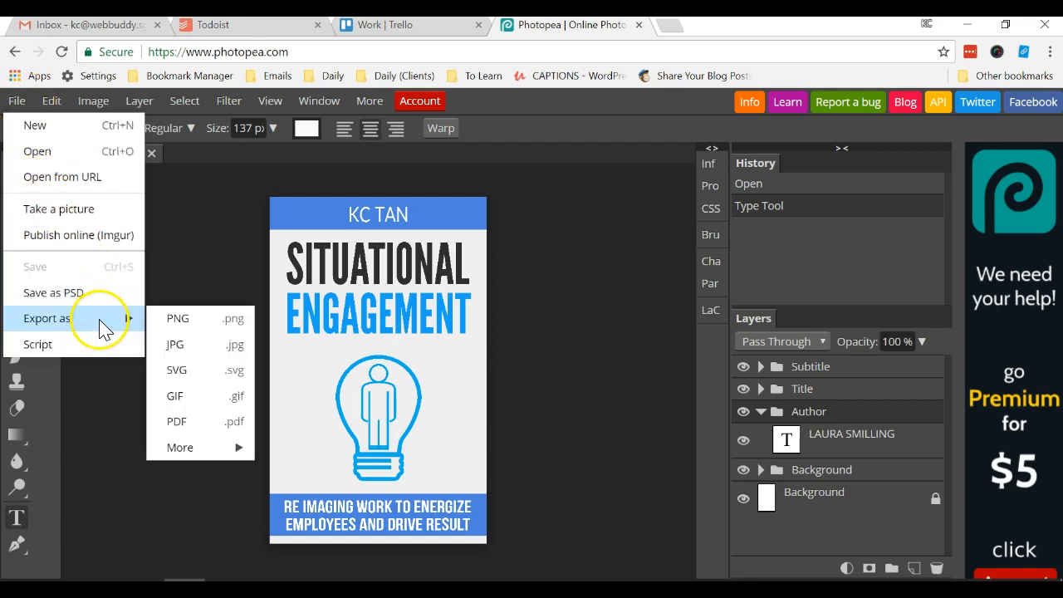
pyautogui.moveTo(199, 344)
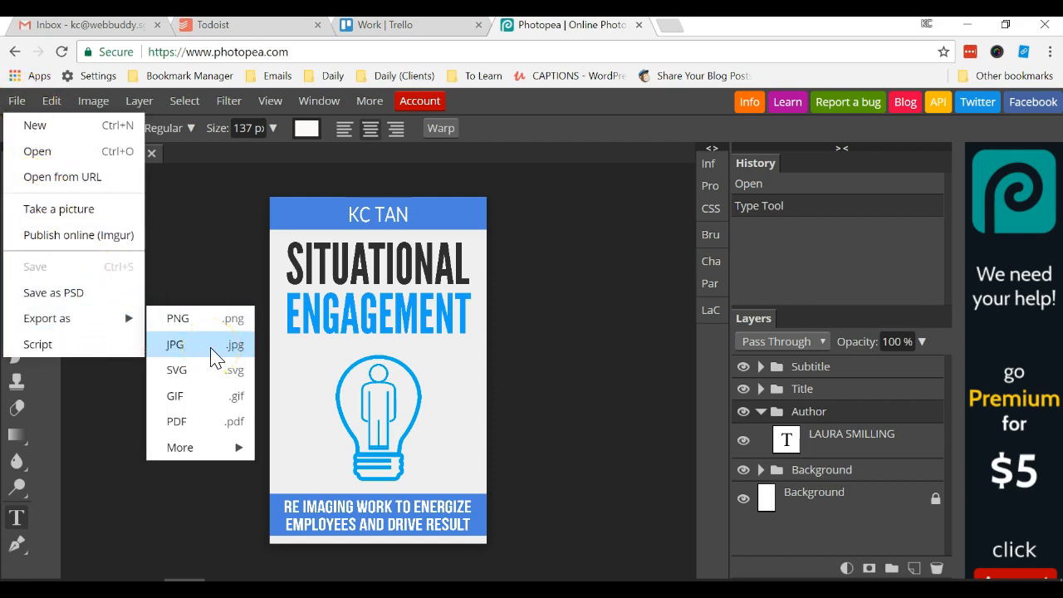
pyautogui.click(175, 344)
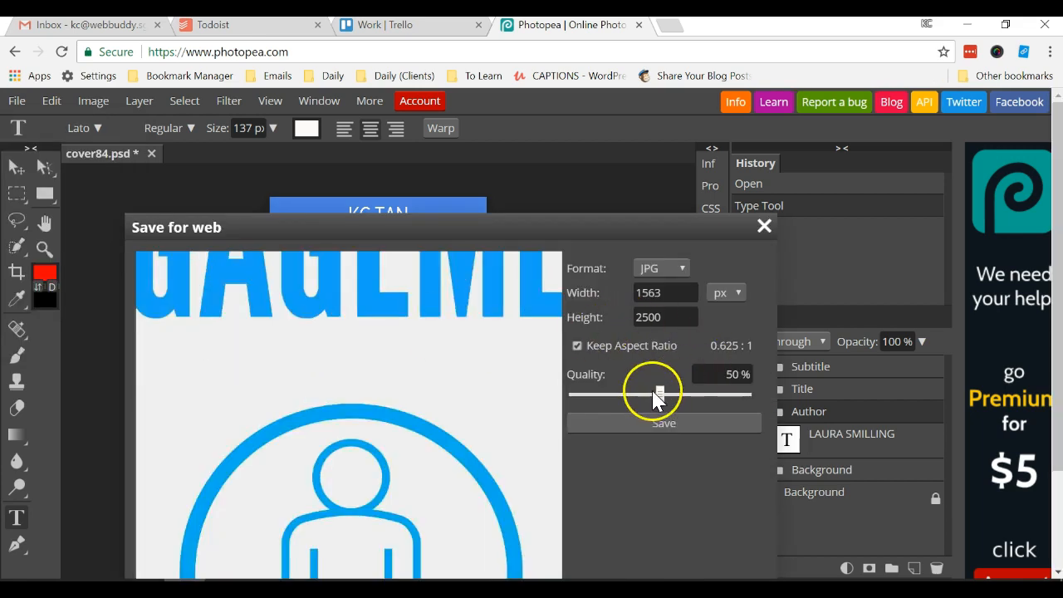
pyautogui.moveTo(658, 393); pyautogui.dragTo(662, 394)
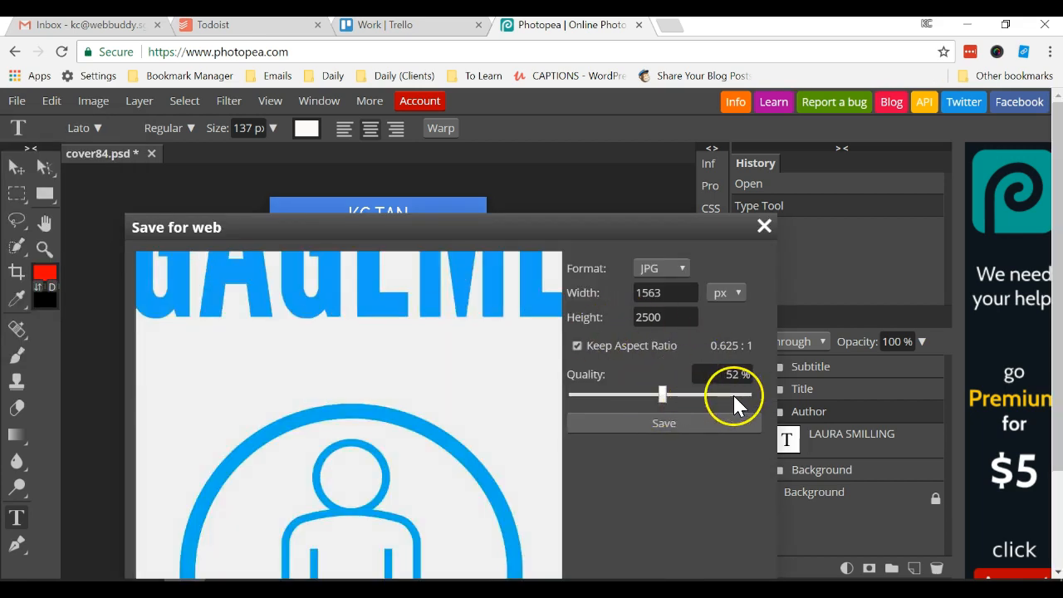
pyautogui.moveTo(662, 395); pyautogui.dragTo(731, 395)
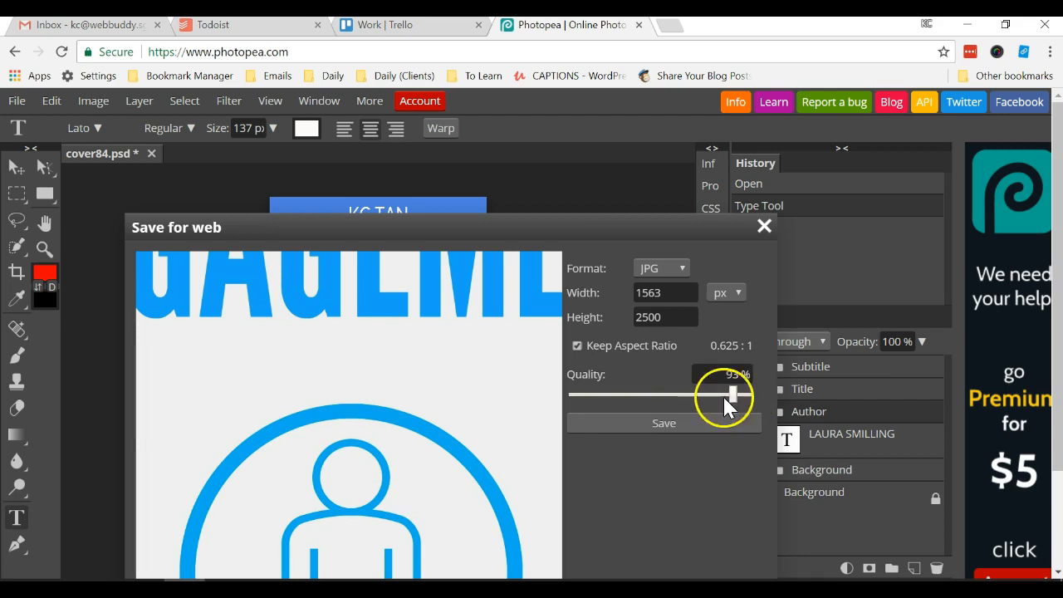
pyautogui.moveTo(764, 225)
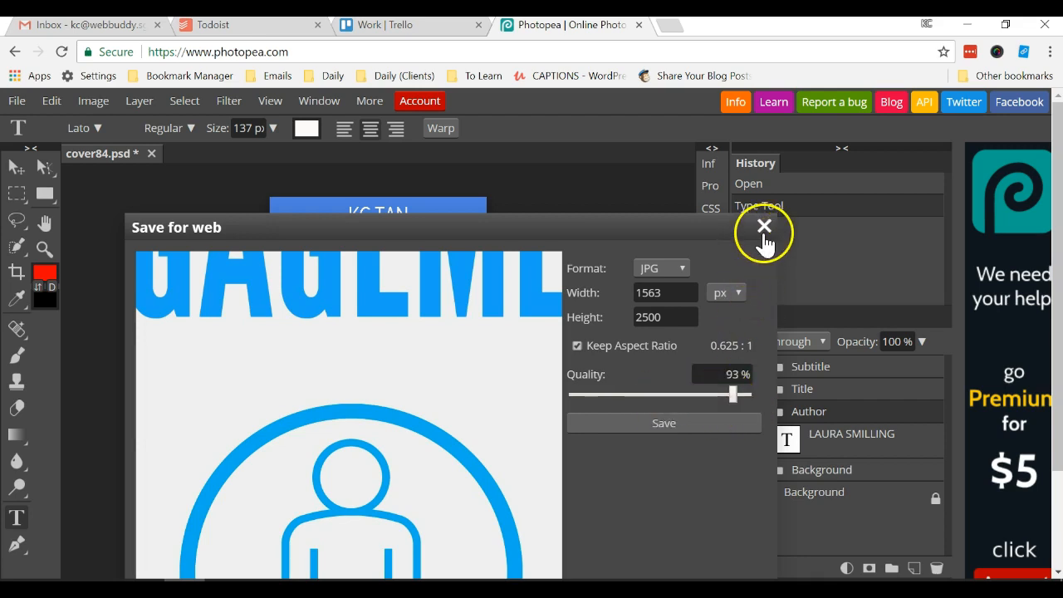
pyautogui.click(764, 225)
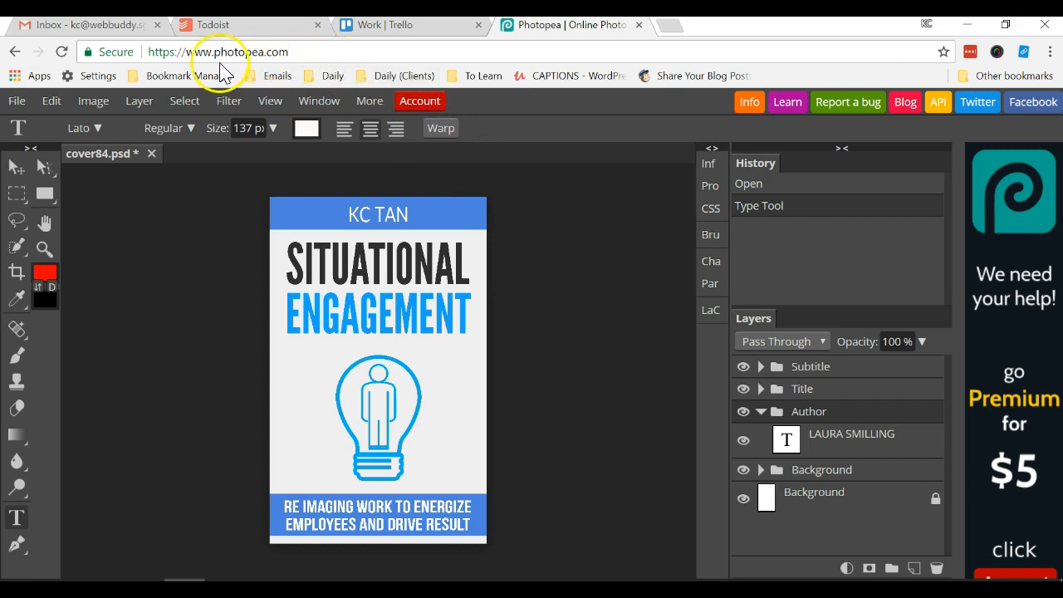
pyautogui.moveTo(521, 68)
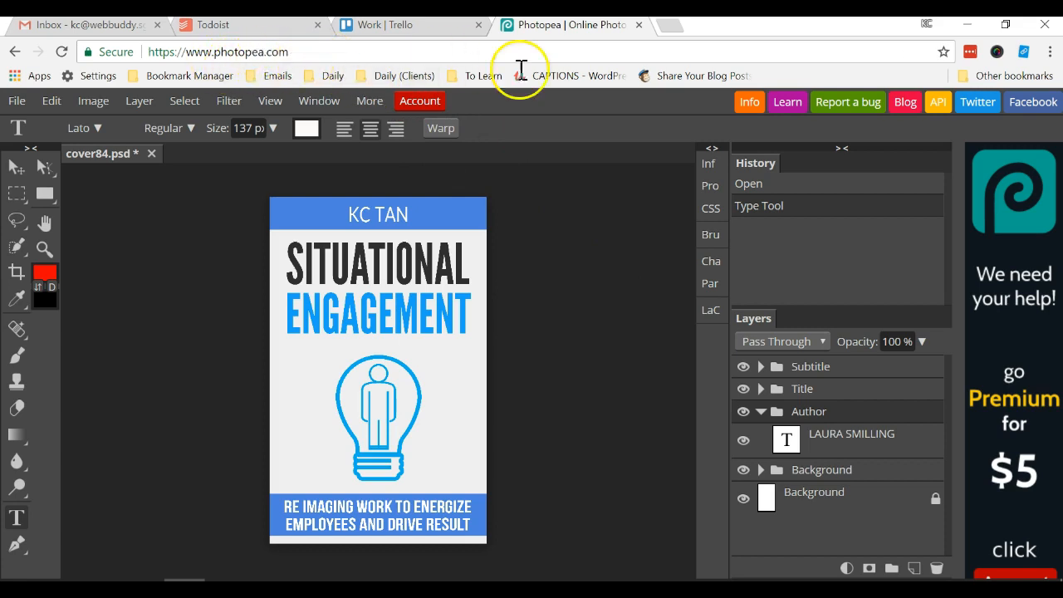
pyautogui.moveTo(544, 214)
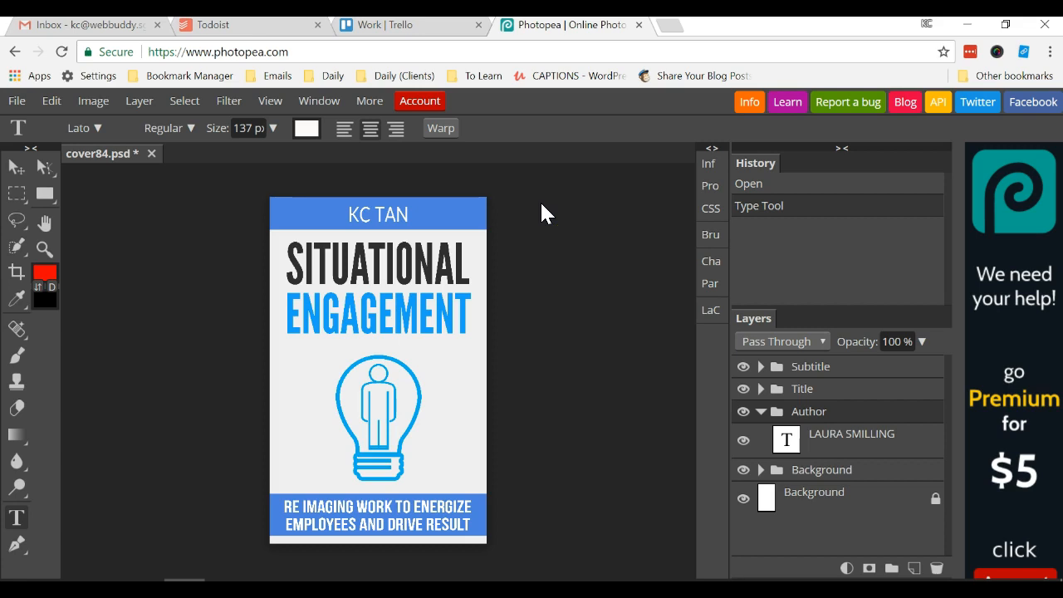